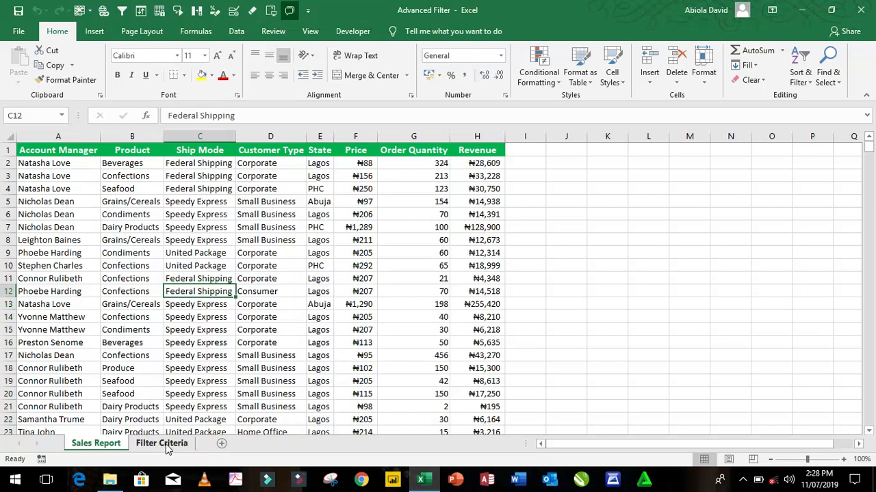
{"action": "left_click", "coordinate": [161, 444]}
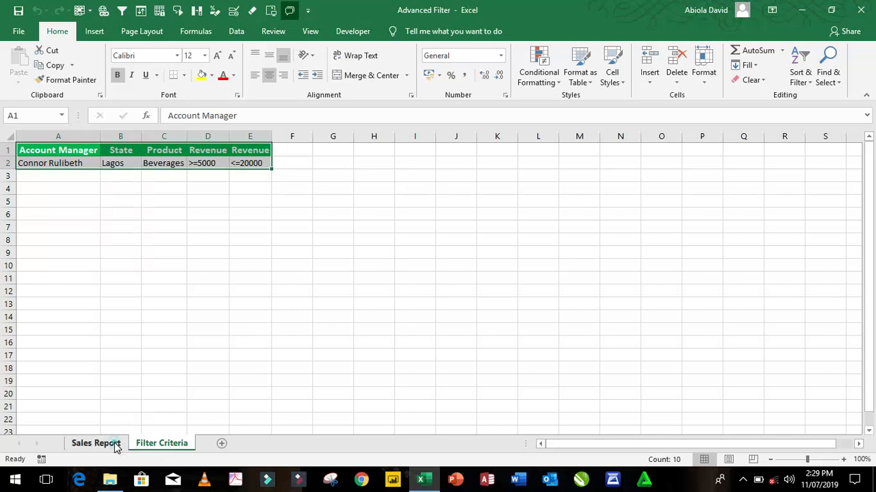
Return to the Sales Report sheet with the Data ribbon tools showing
{"action": "left_click", "coordinate": [96, 443]}
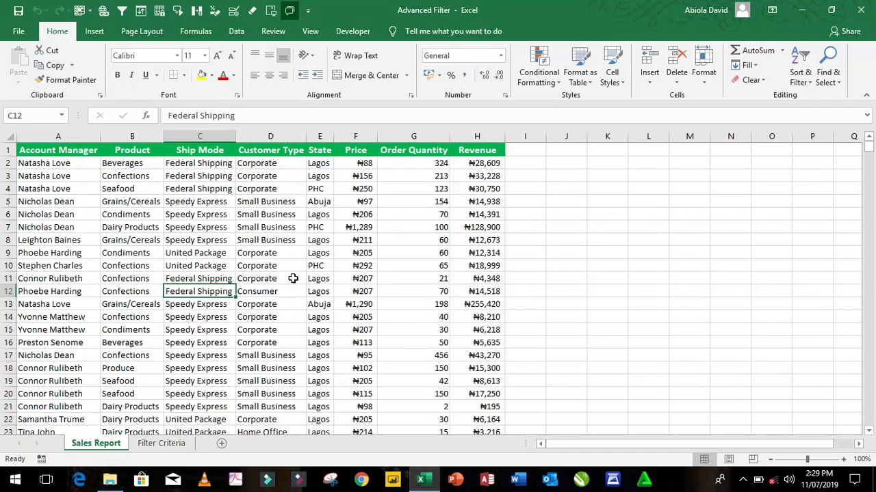
{"action": "left_click", "coordinate": [236, 31]}
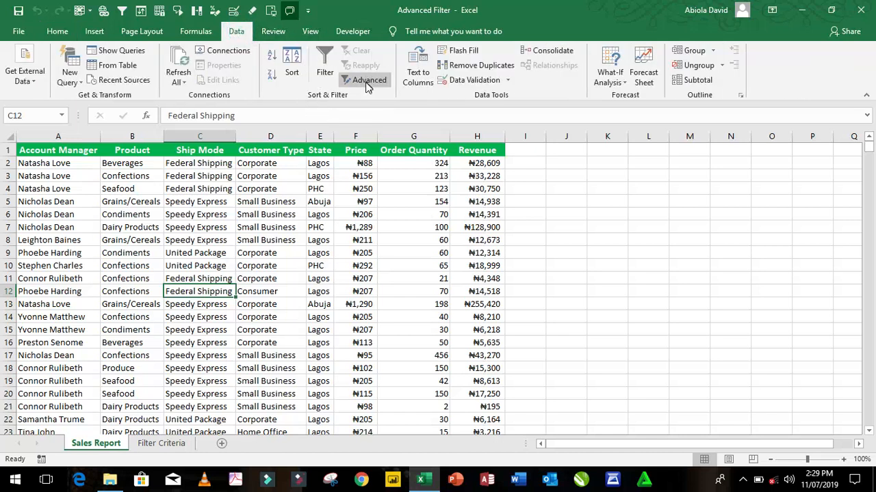
Set Advanced Filter to copy results, criteria 'Filter Criteria'!$A$1:$E$2, destination $K$1
{"action": "left_click", "coordinate": [369, 80]}
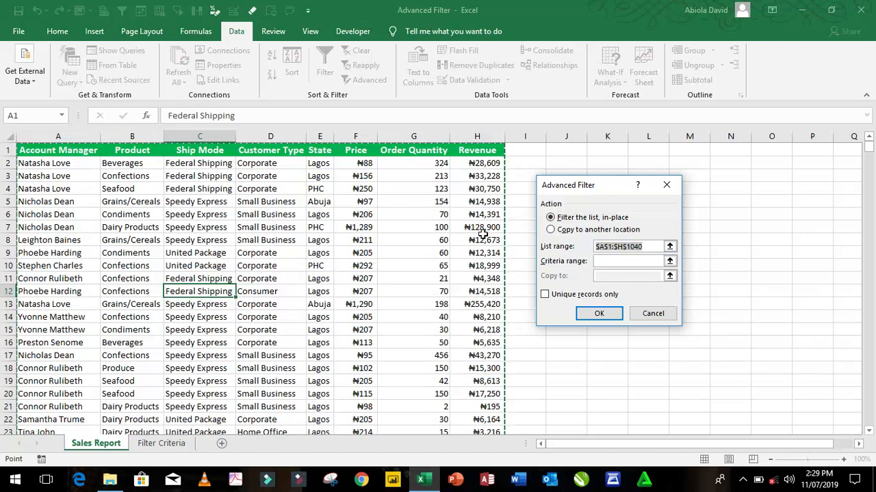
{"action": "mouse_move", "coordinate": [529, 234]}
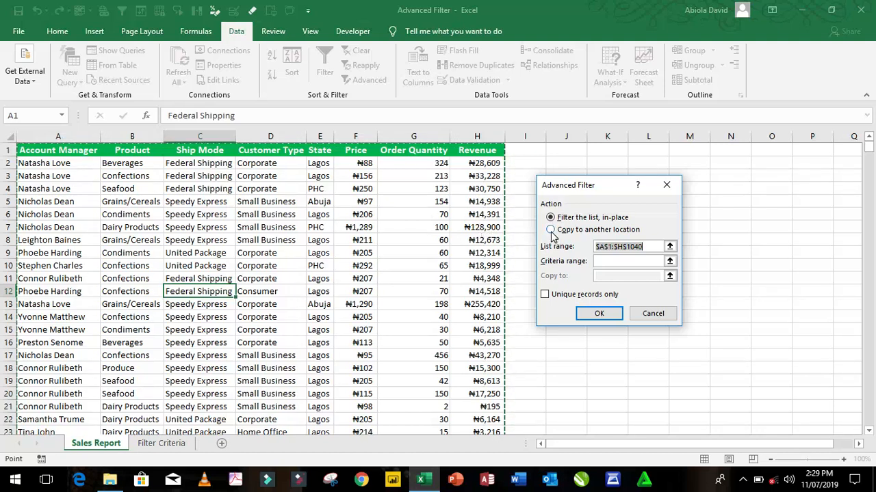
{"action": "left_click", "coordinate": [550, 229]}
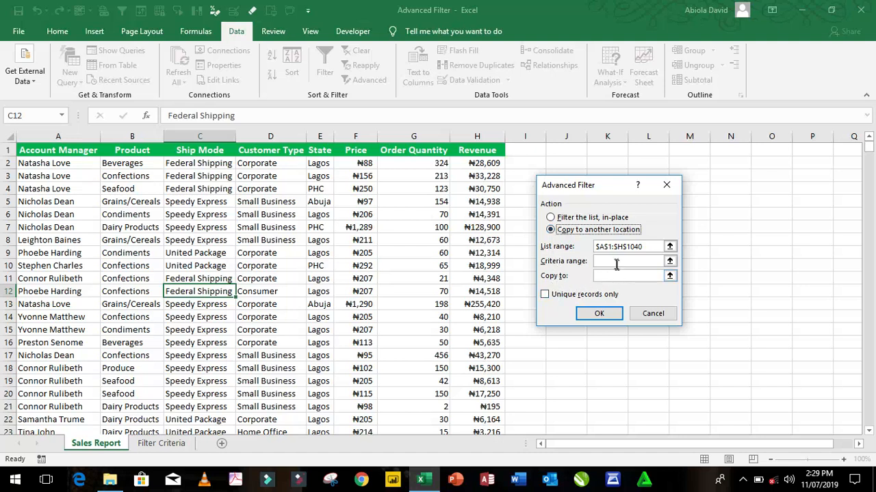
{"action": "left_click", "coordinate": [626, 261]}
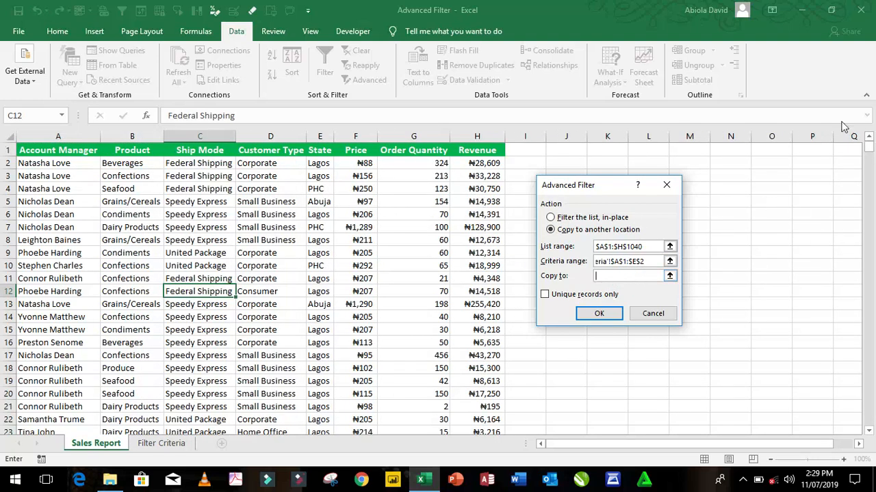
{"action": "left_click", "coordinate": [607, 149]}
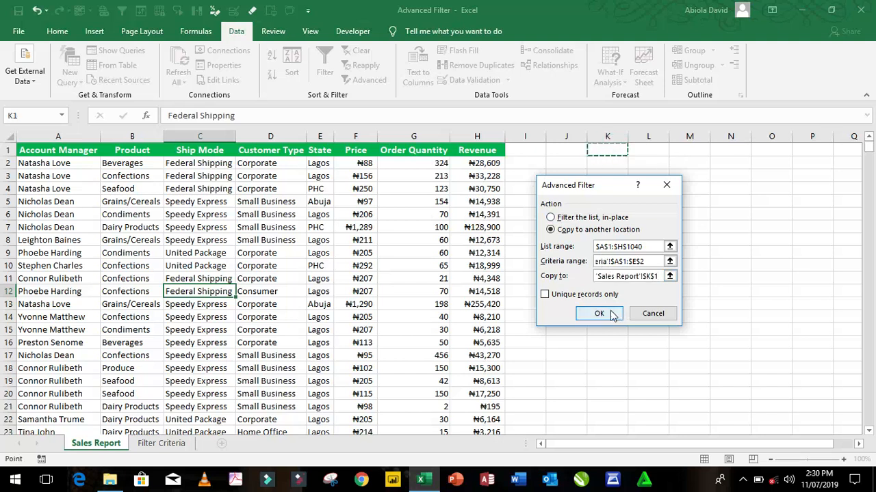
Run the filter and scroll right to view the twelve matching records in K–R
{"action": "left_click", "coordinate": [599, 313]}
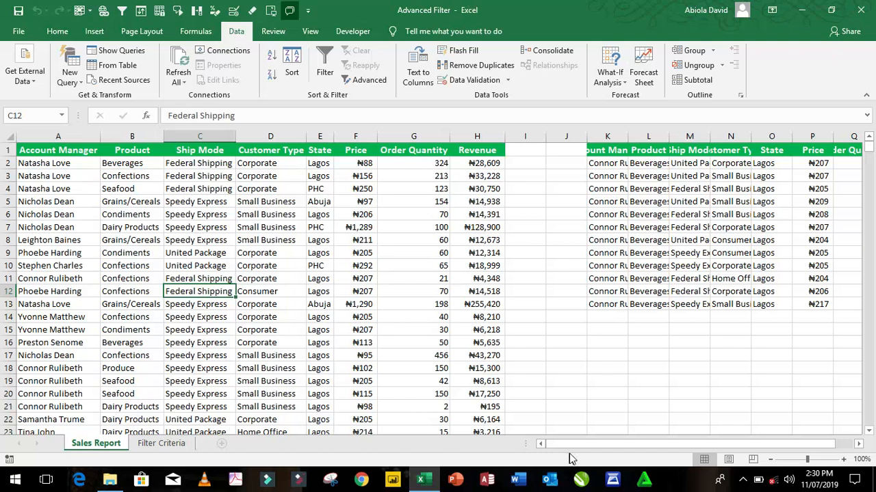
{"action": "scroll", "scroll_direction": "right", "scroll_amount": 3}
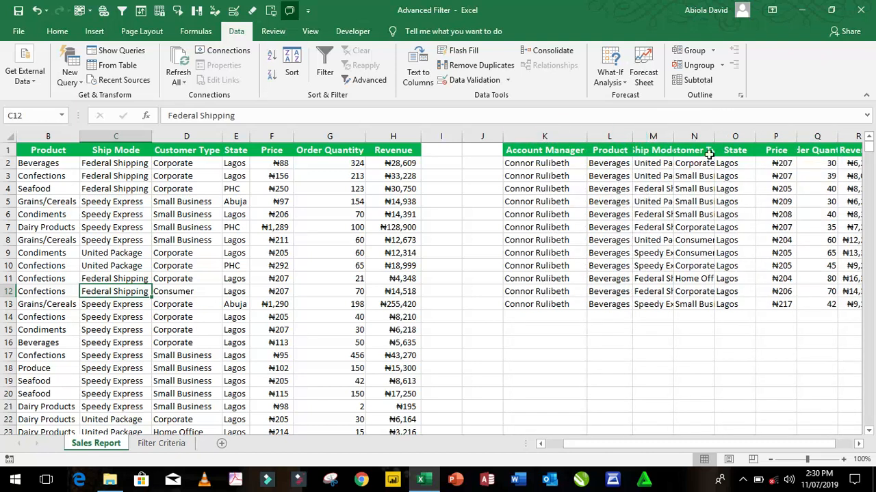
{"action": "mouse_move", "coordinate": [771, 135]}
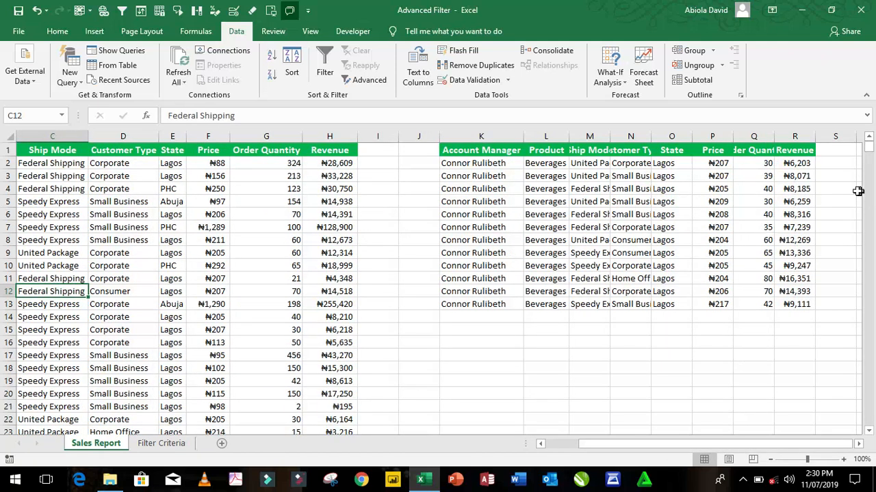
{"action": "mouse_move", "coordinate": [801, 176]}
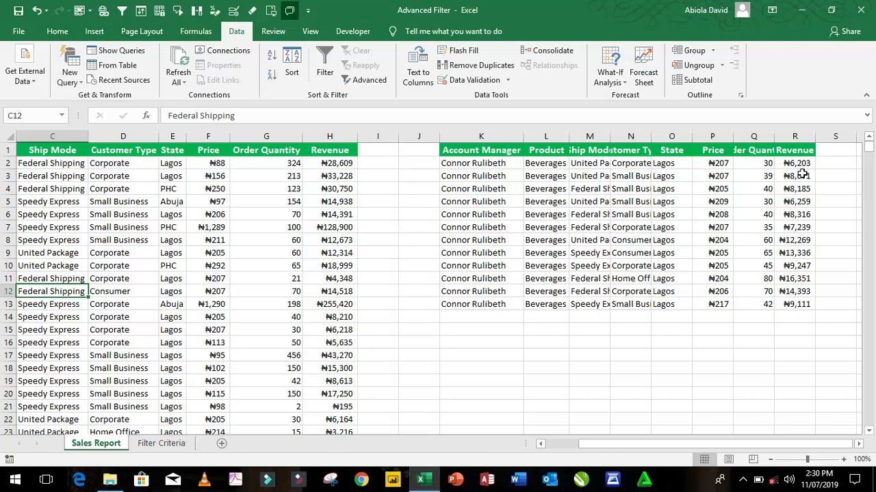
{"action": "mouse_move", "coordinate": [801, 175]}
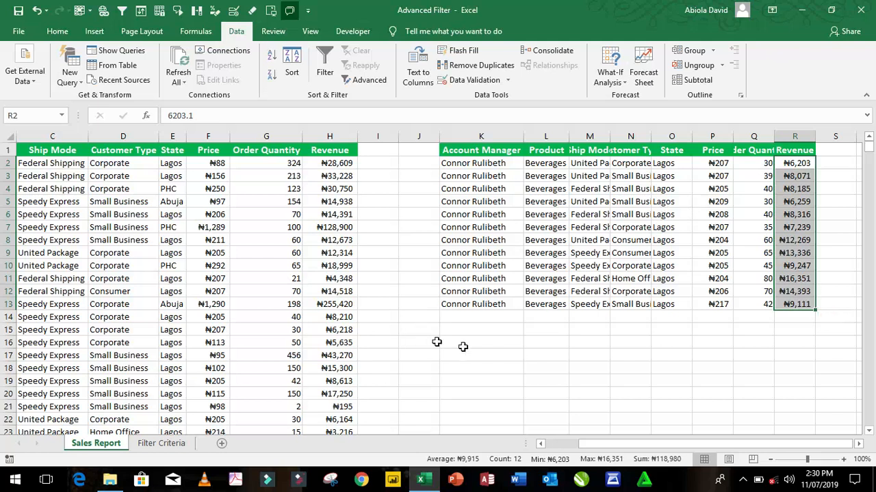
{"action": "mouse_move", "coordinate": [513, 372]}
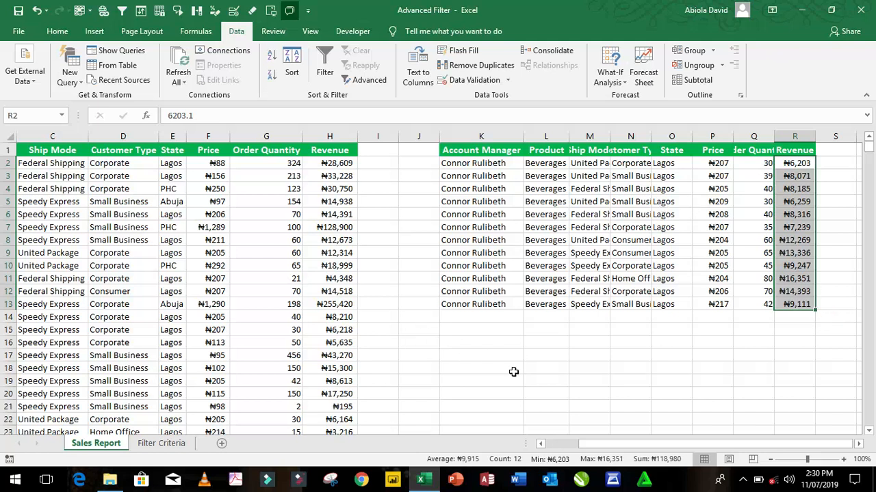